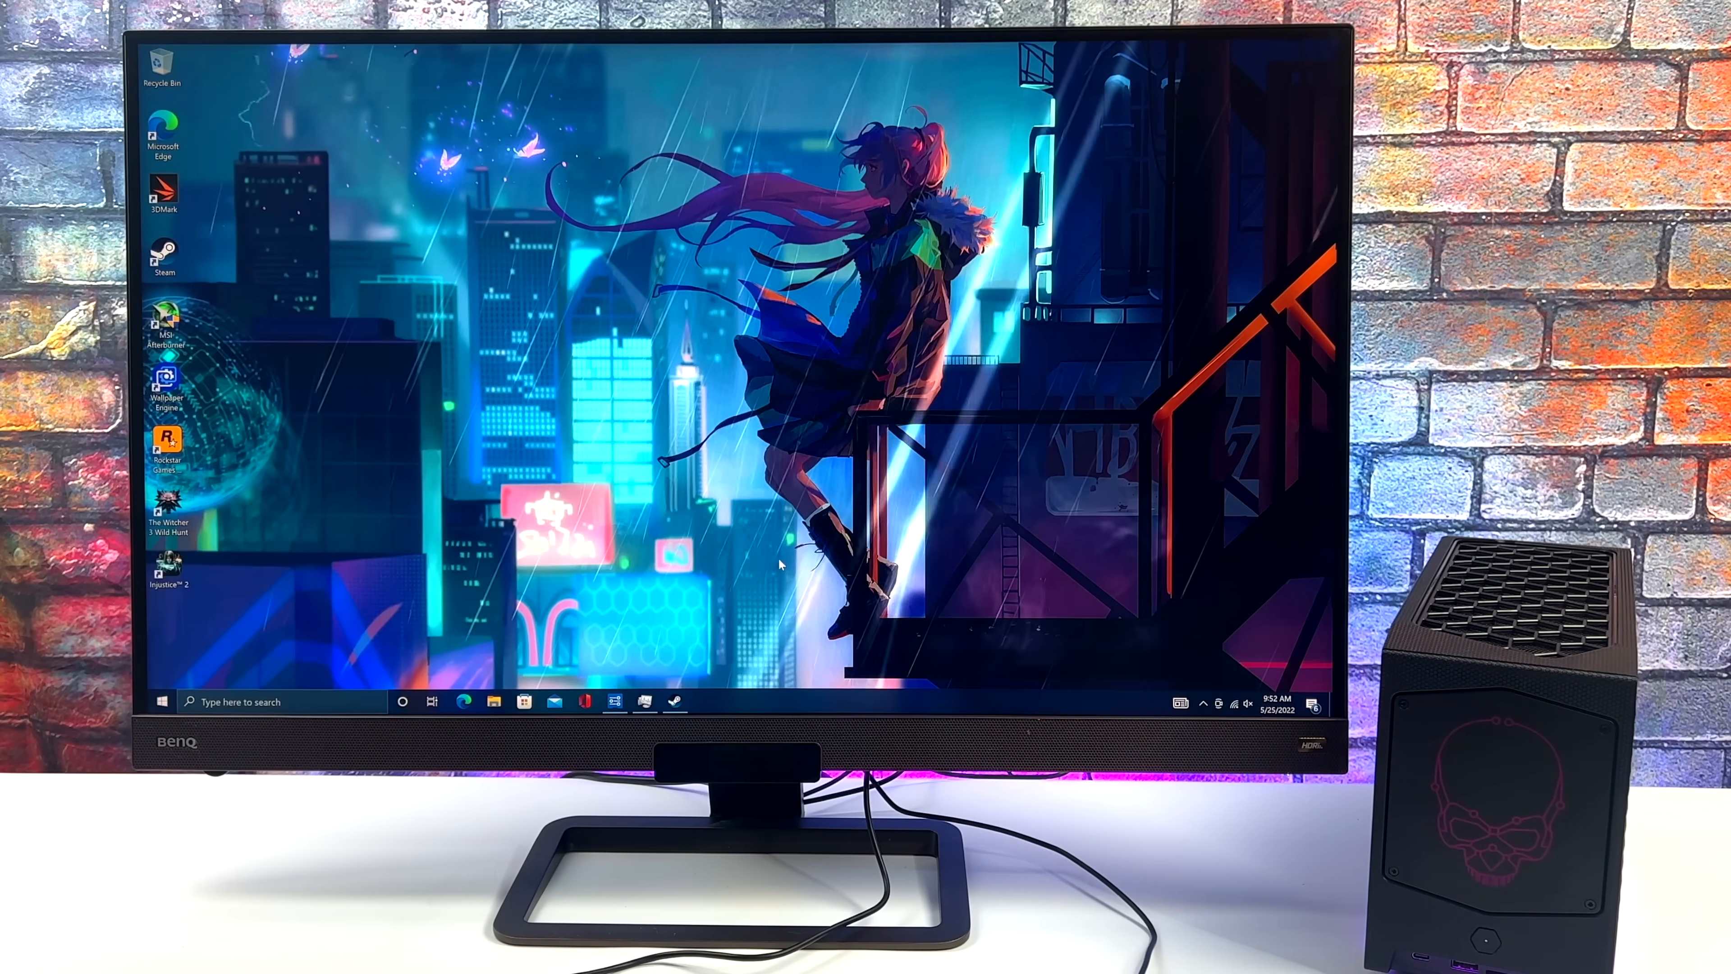
Step: Launch NUC Software Studio and go into the detailed LED settings for the skull and bottom zones
{"action": "left_click", "coordinate": [463, 701]}
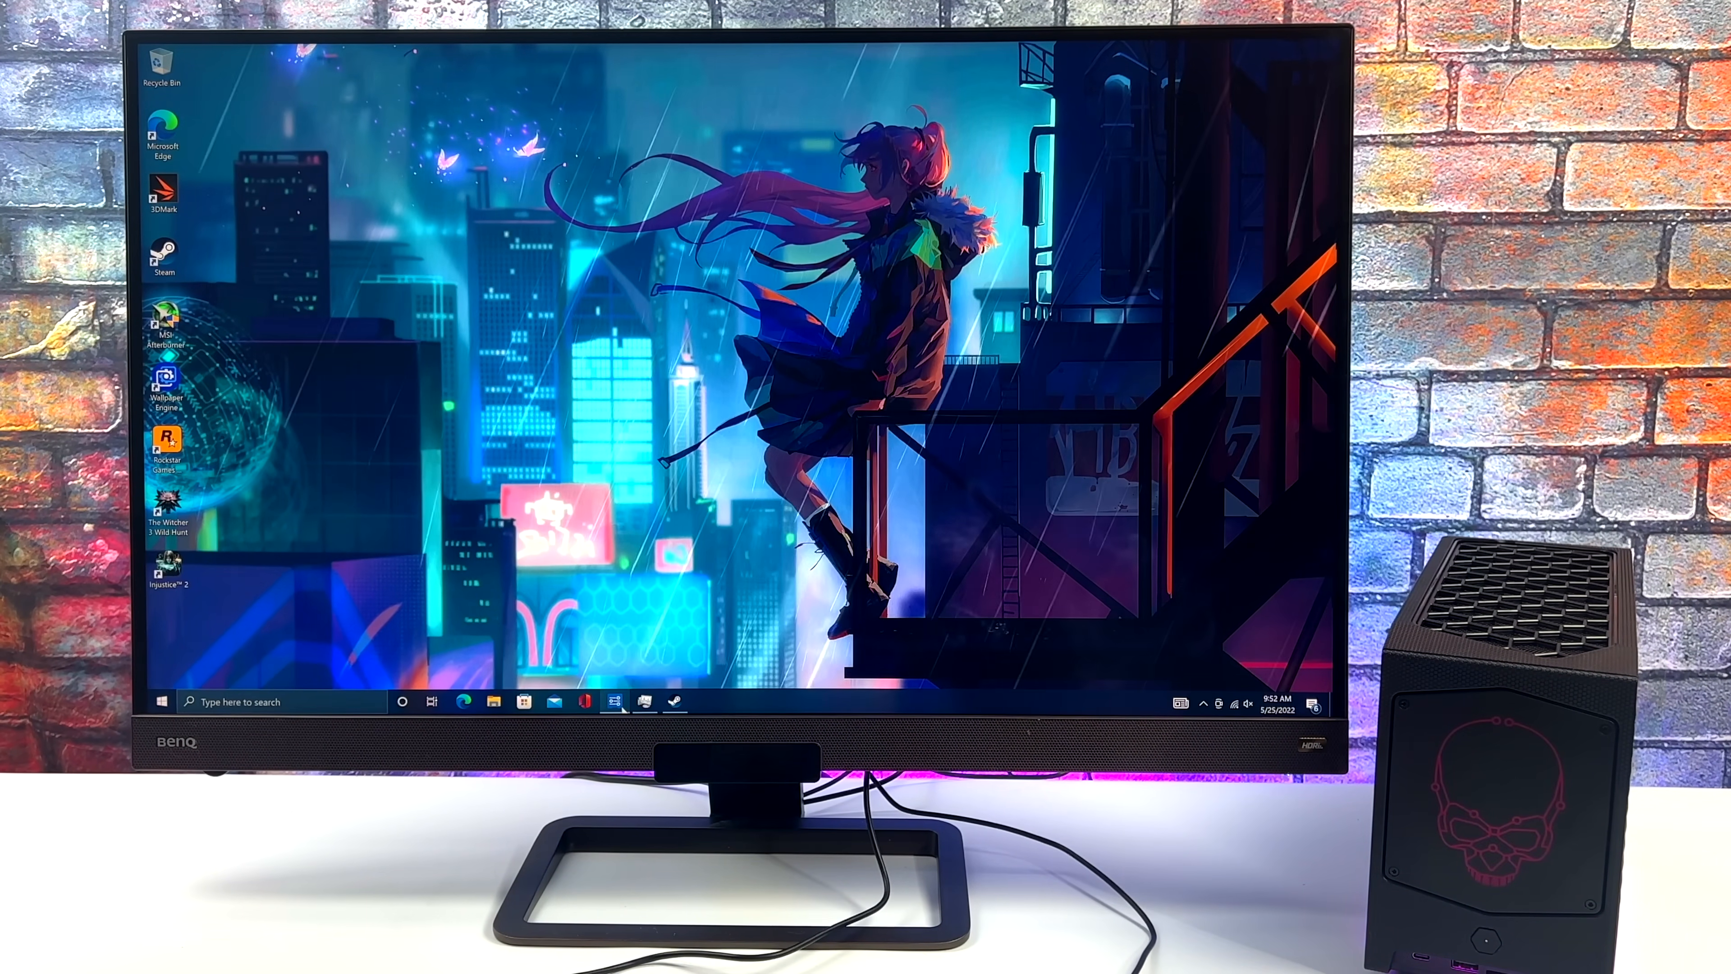
{"action": "left_click", "coordinate": [615, 701]}
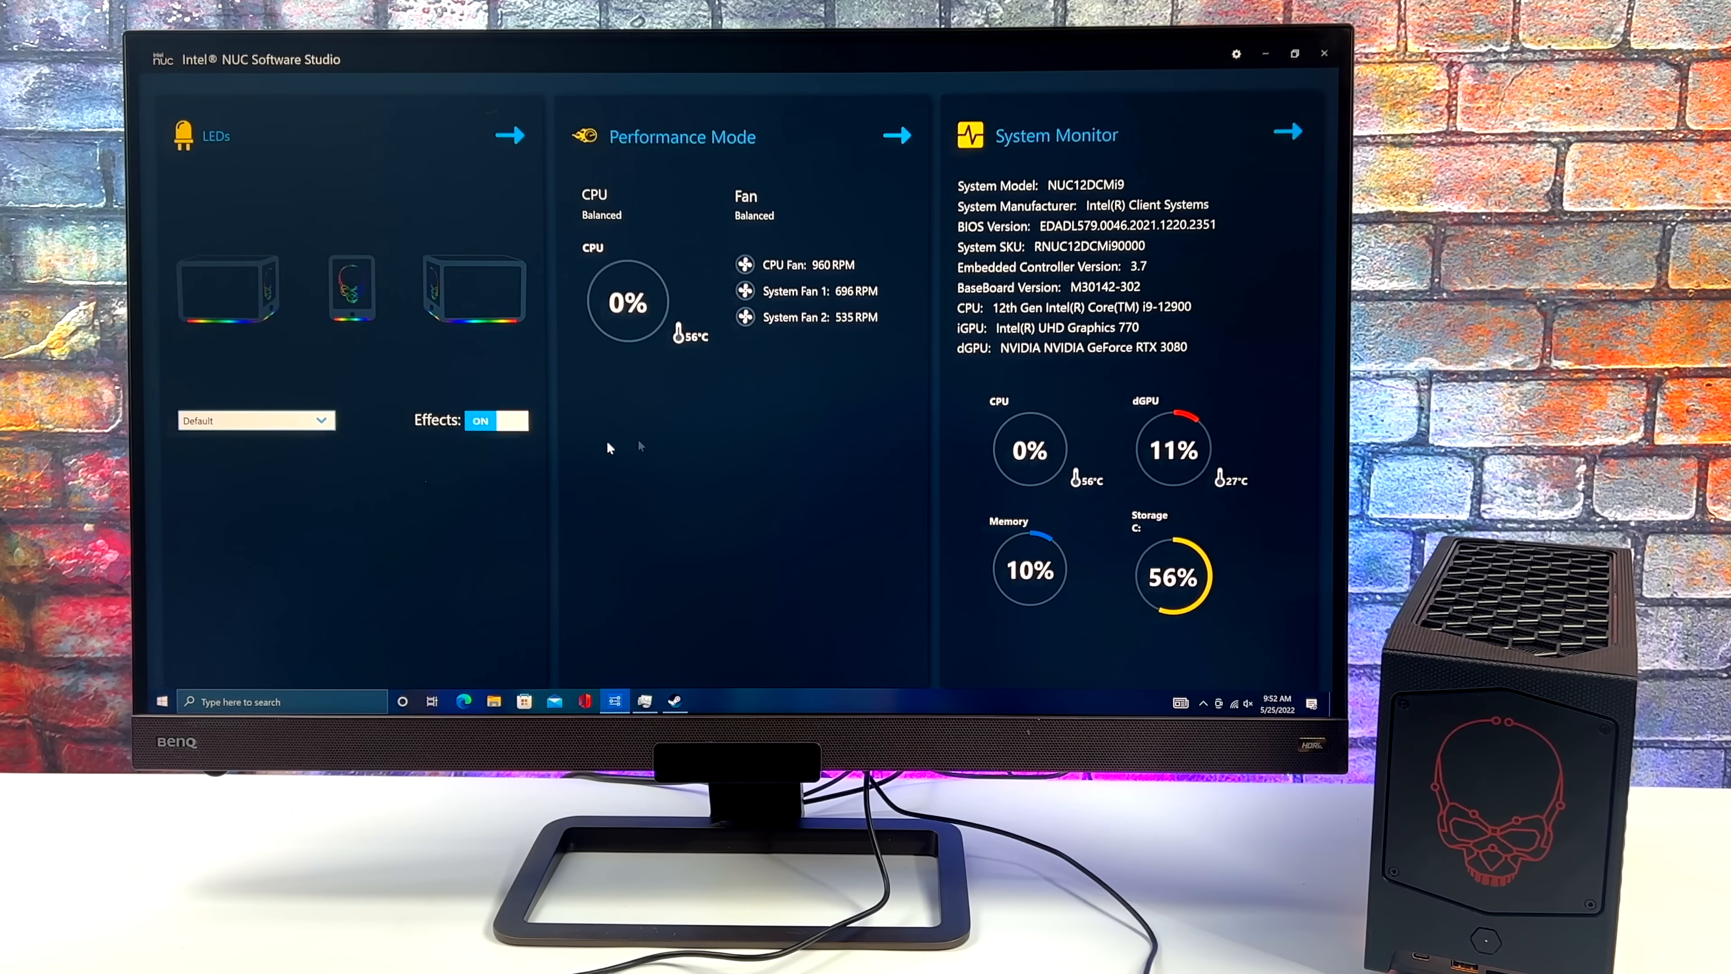
{"action": "left_click", "coordinate": [255, 421]}
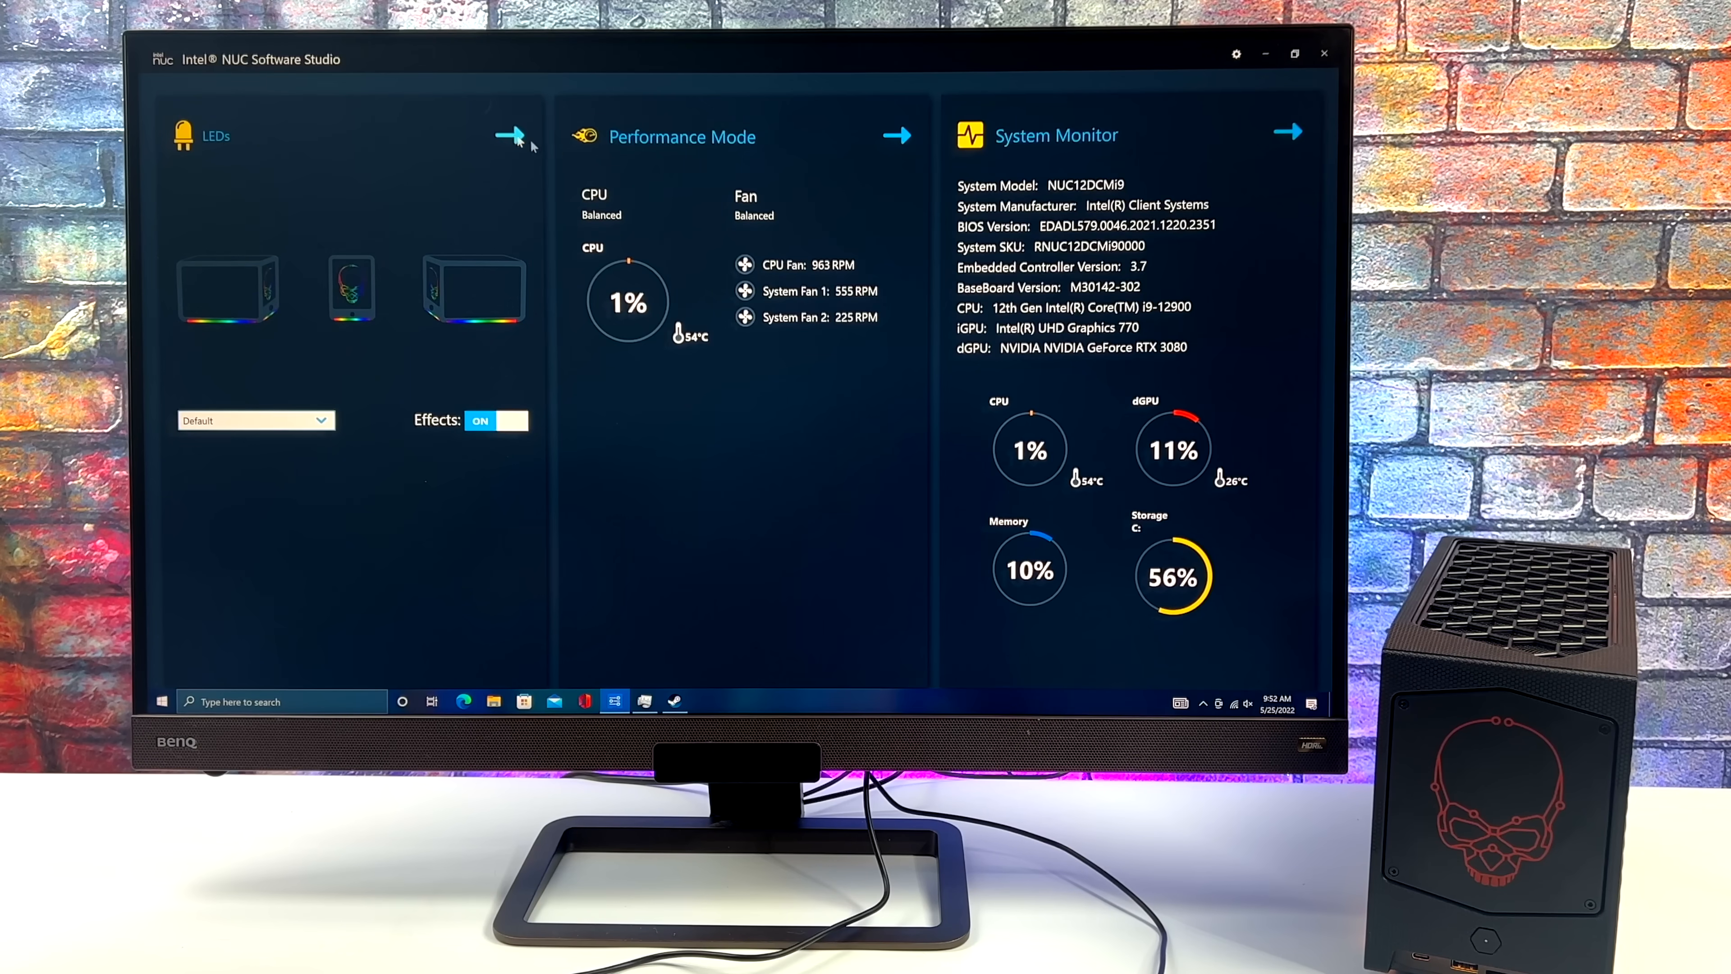
{"action": "left_click", "coordinate": [510, 136]}
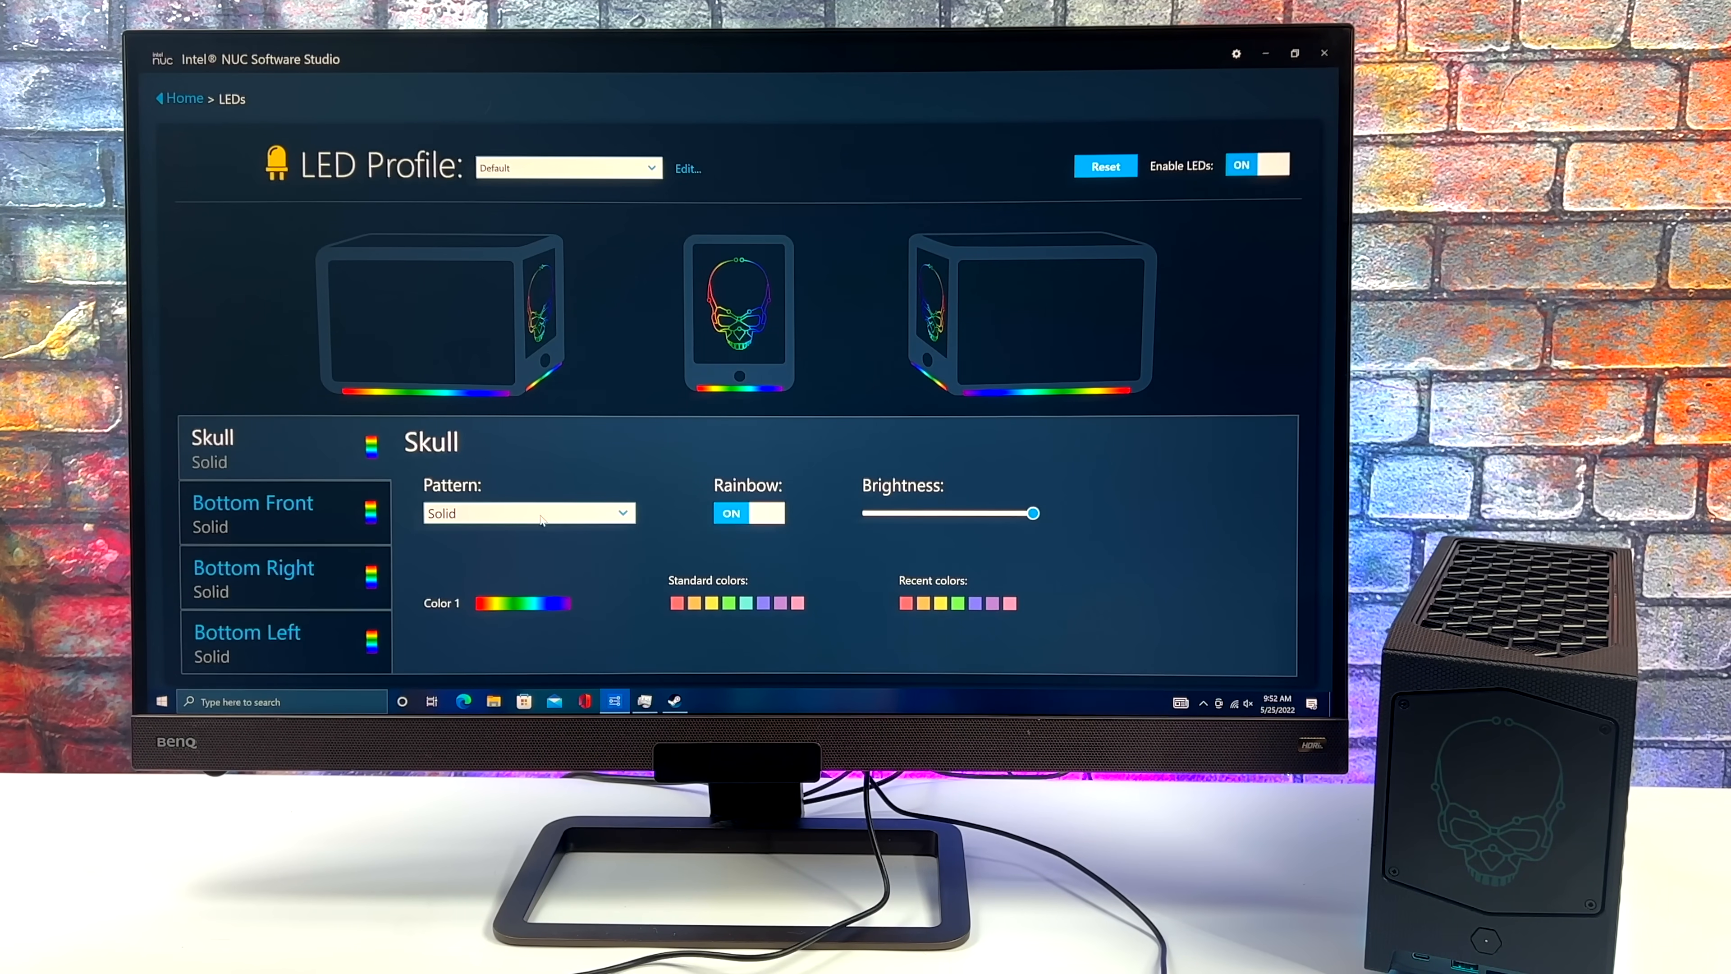
Step: Try Breathing and Pulse, settle on Rainbow1 for all LED zones, and return to the dashboard
{"action": "left_click", "coordinate": [528, 513]}
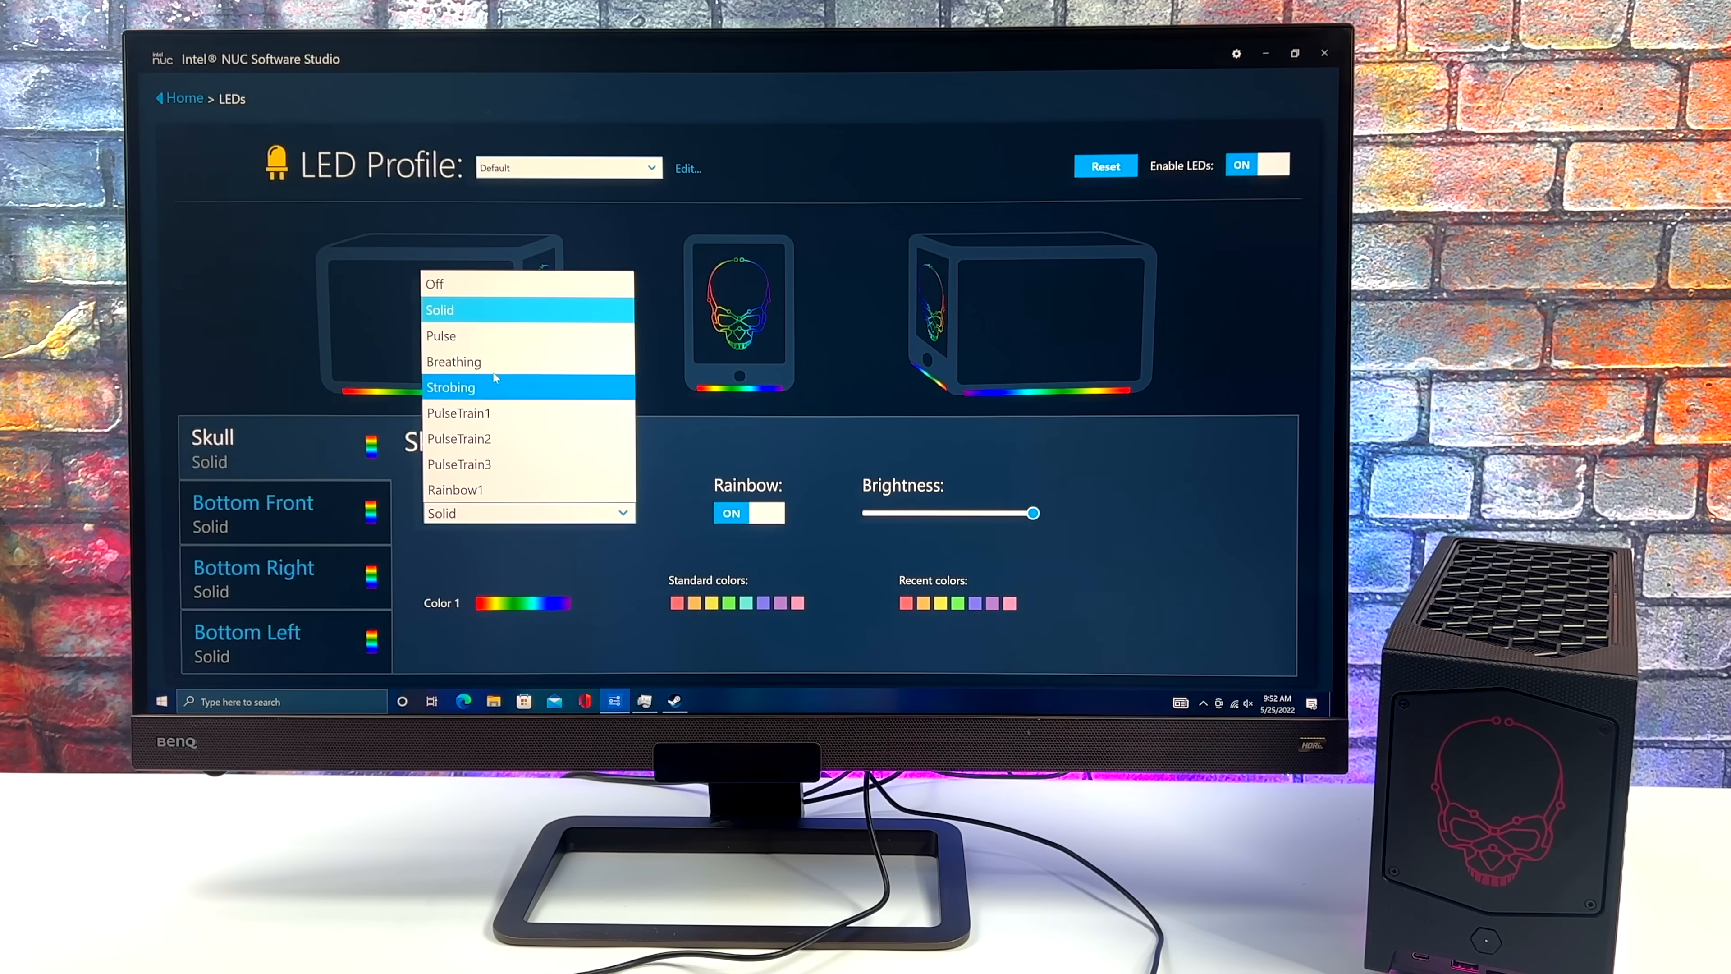
{"action": "left_click", "coordinate": [454, 361]}
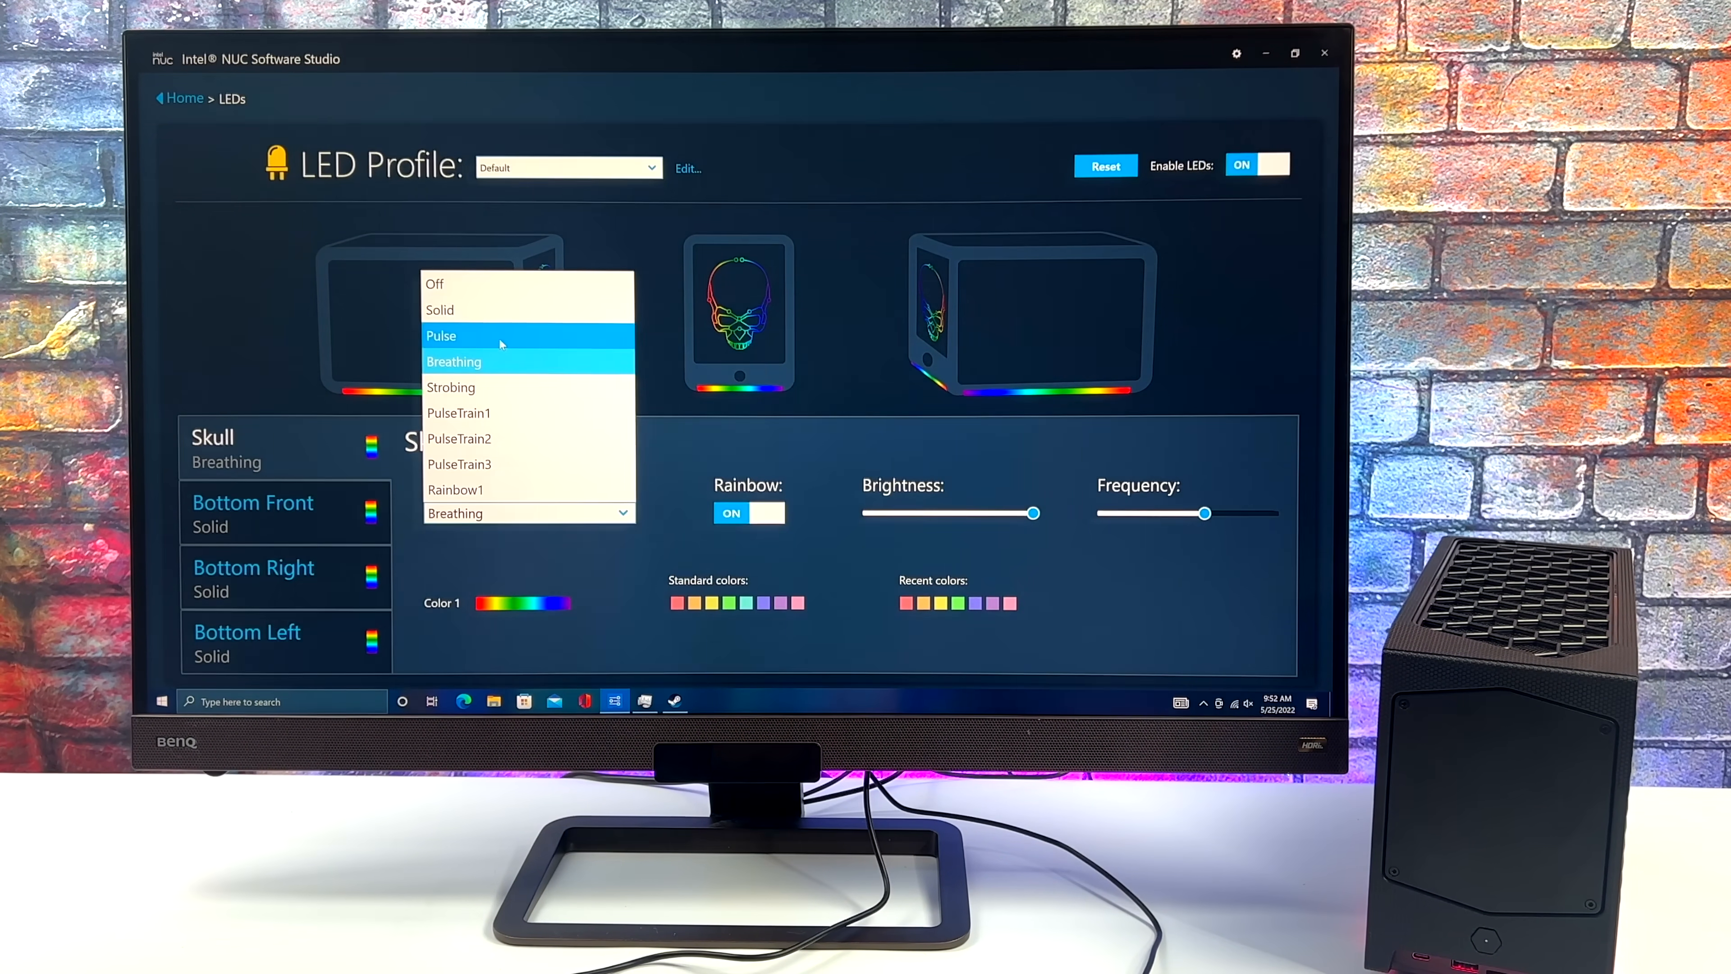
{"action": "left_click", "coordinate": [441, 335]}
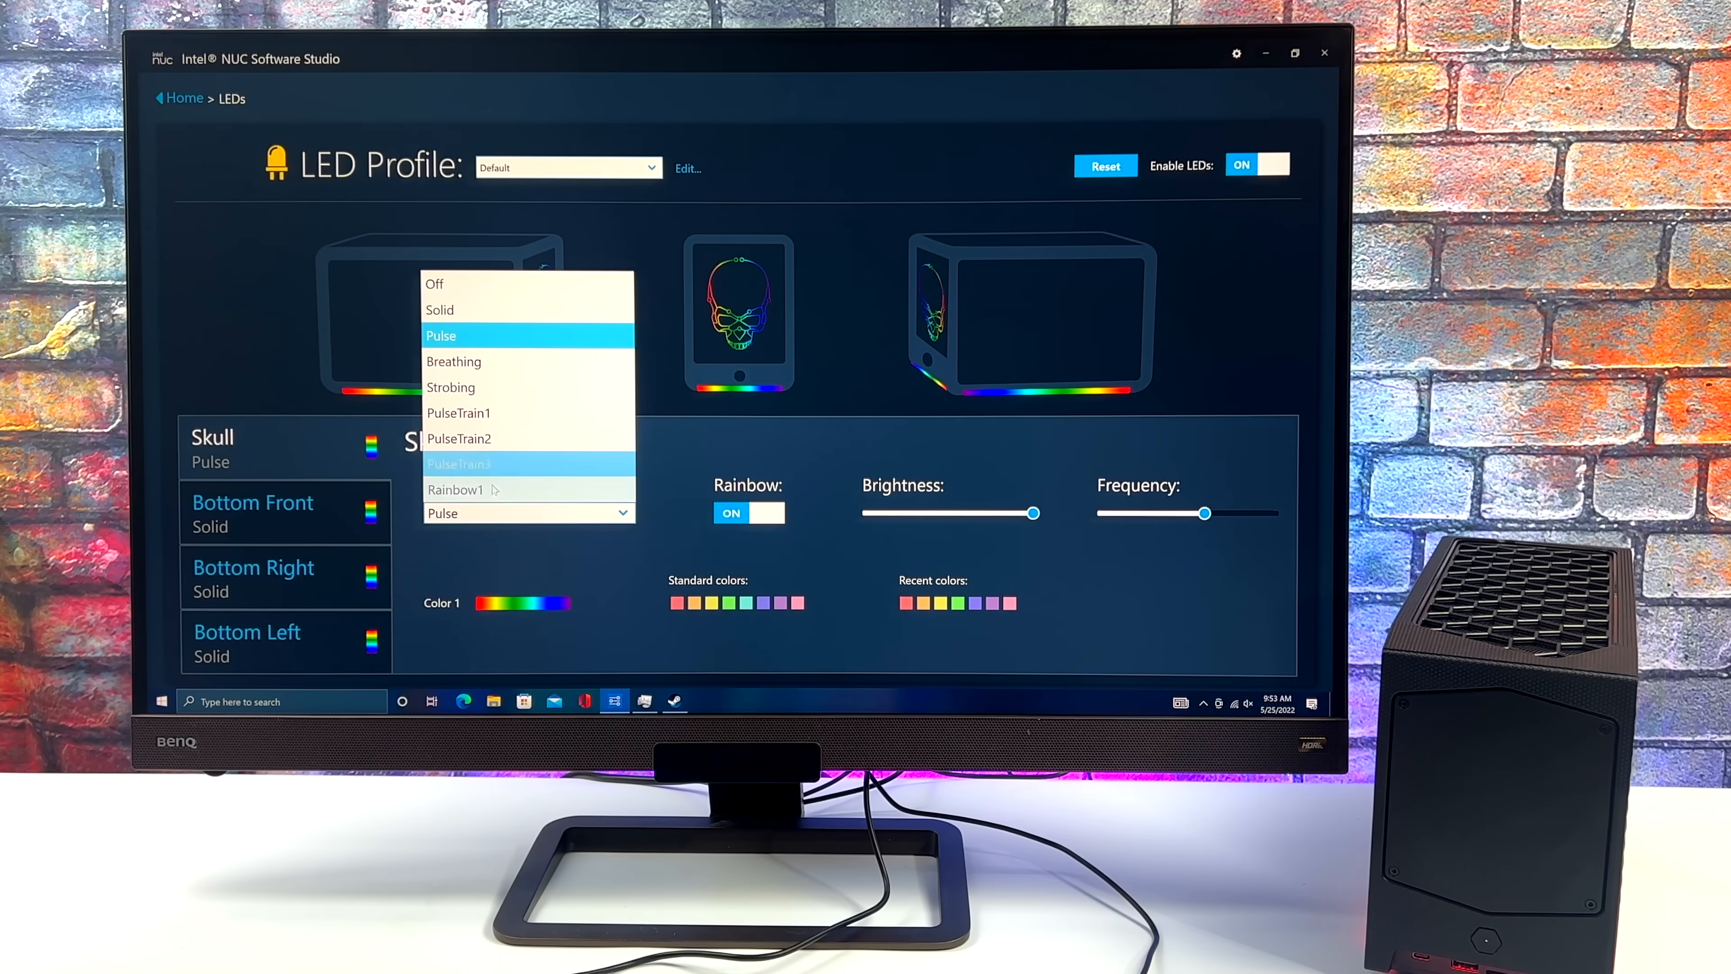
{"action": "left_click", "coordinate": [454, 489]}
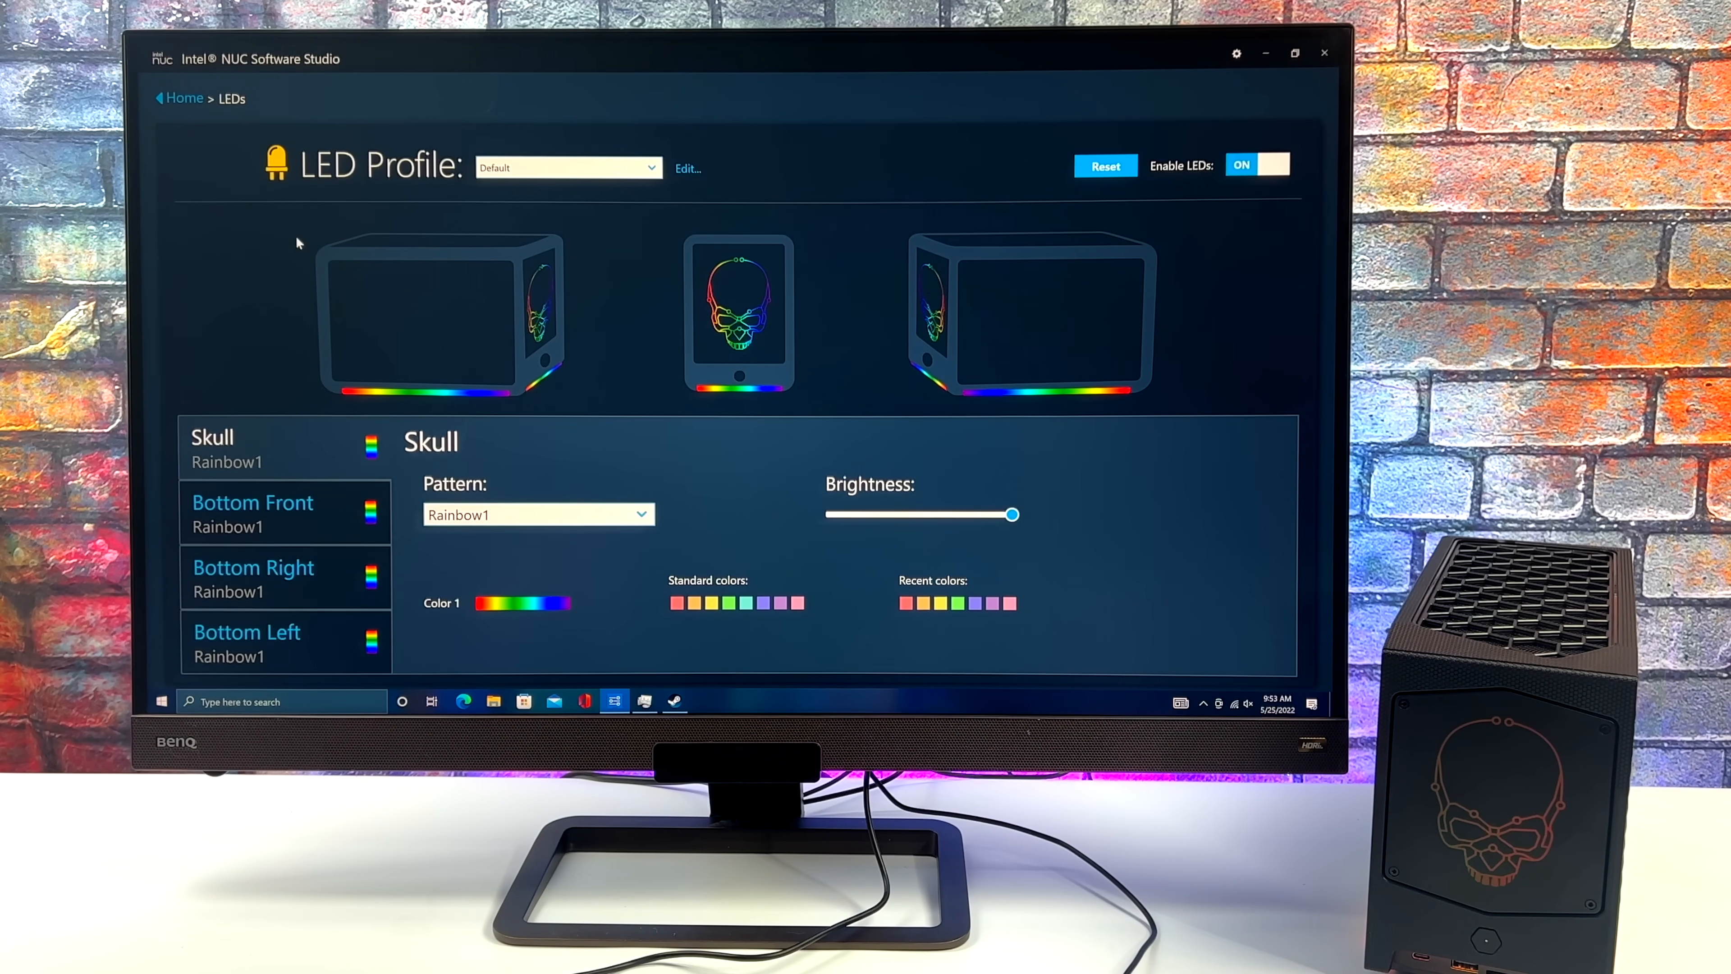
{"action": "left_click", "coordinate": [184, 98]}
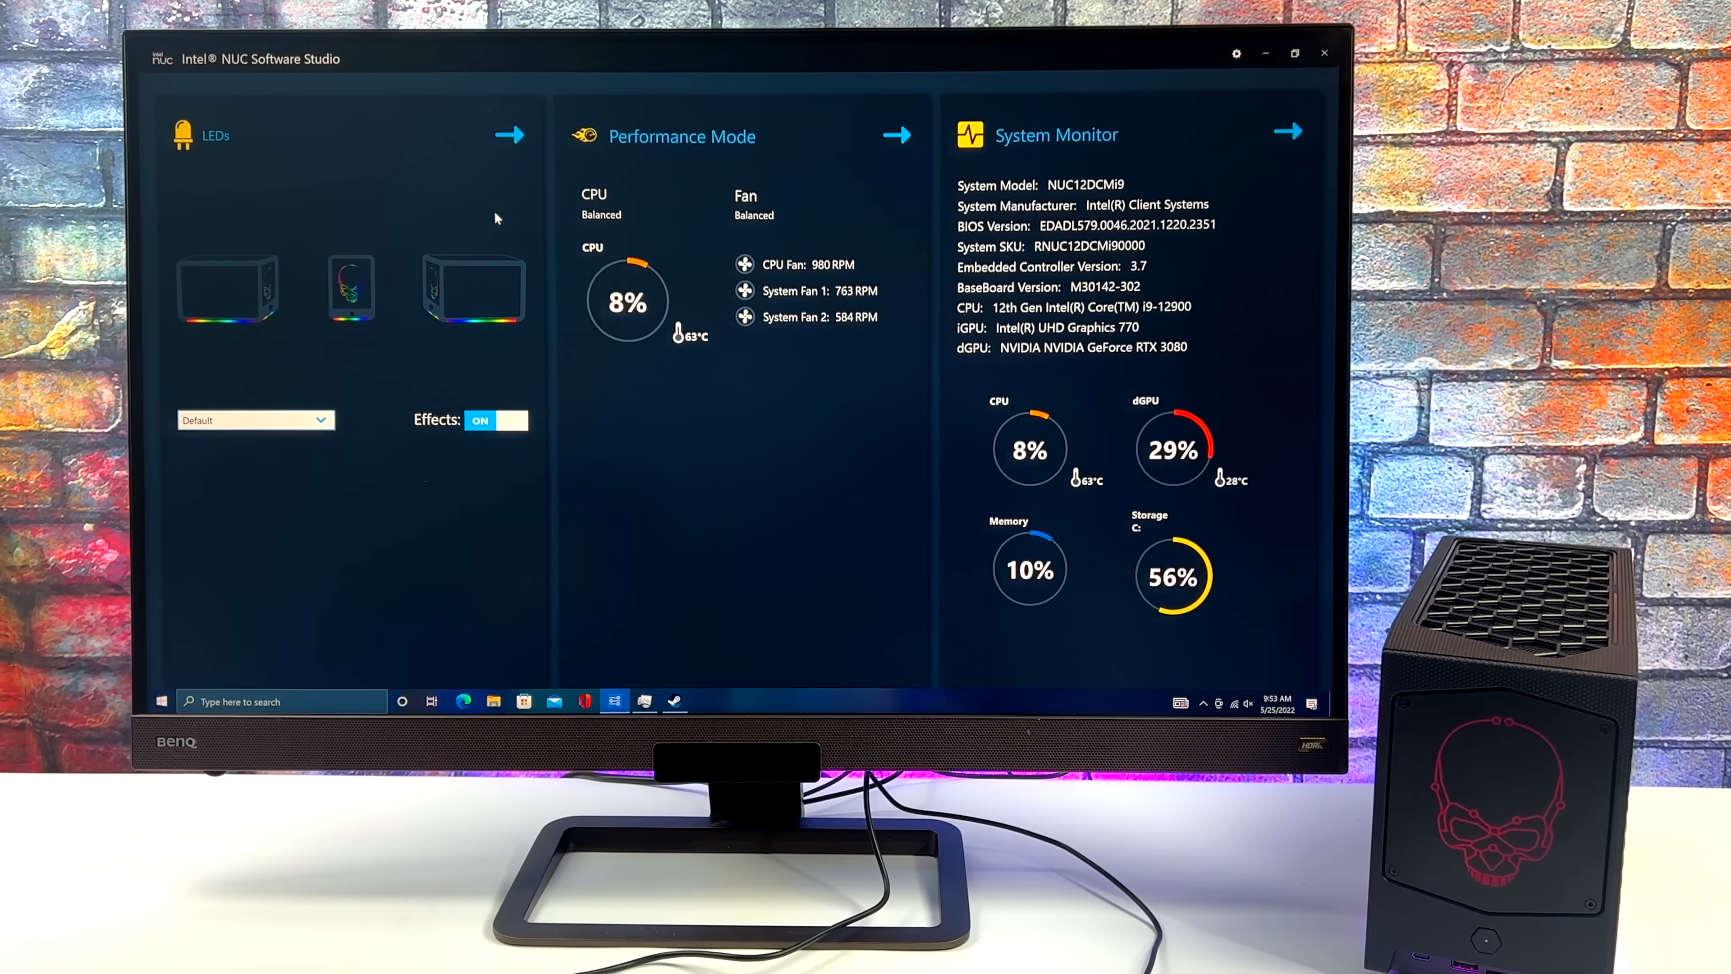
Step: In Performance Mode, try Low Power and Balanced, then choose Max Performance
{"action": "left_click", "coordinate": [898, 134]}
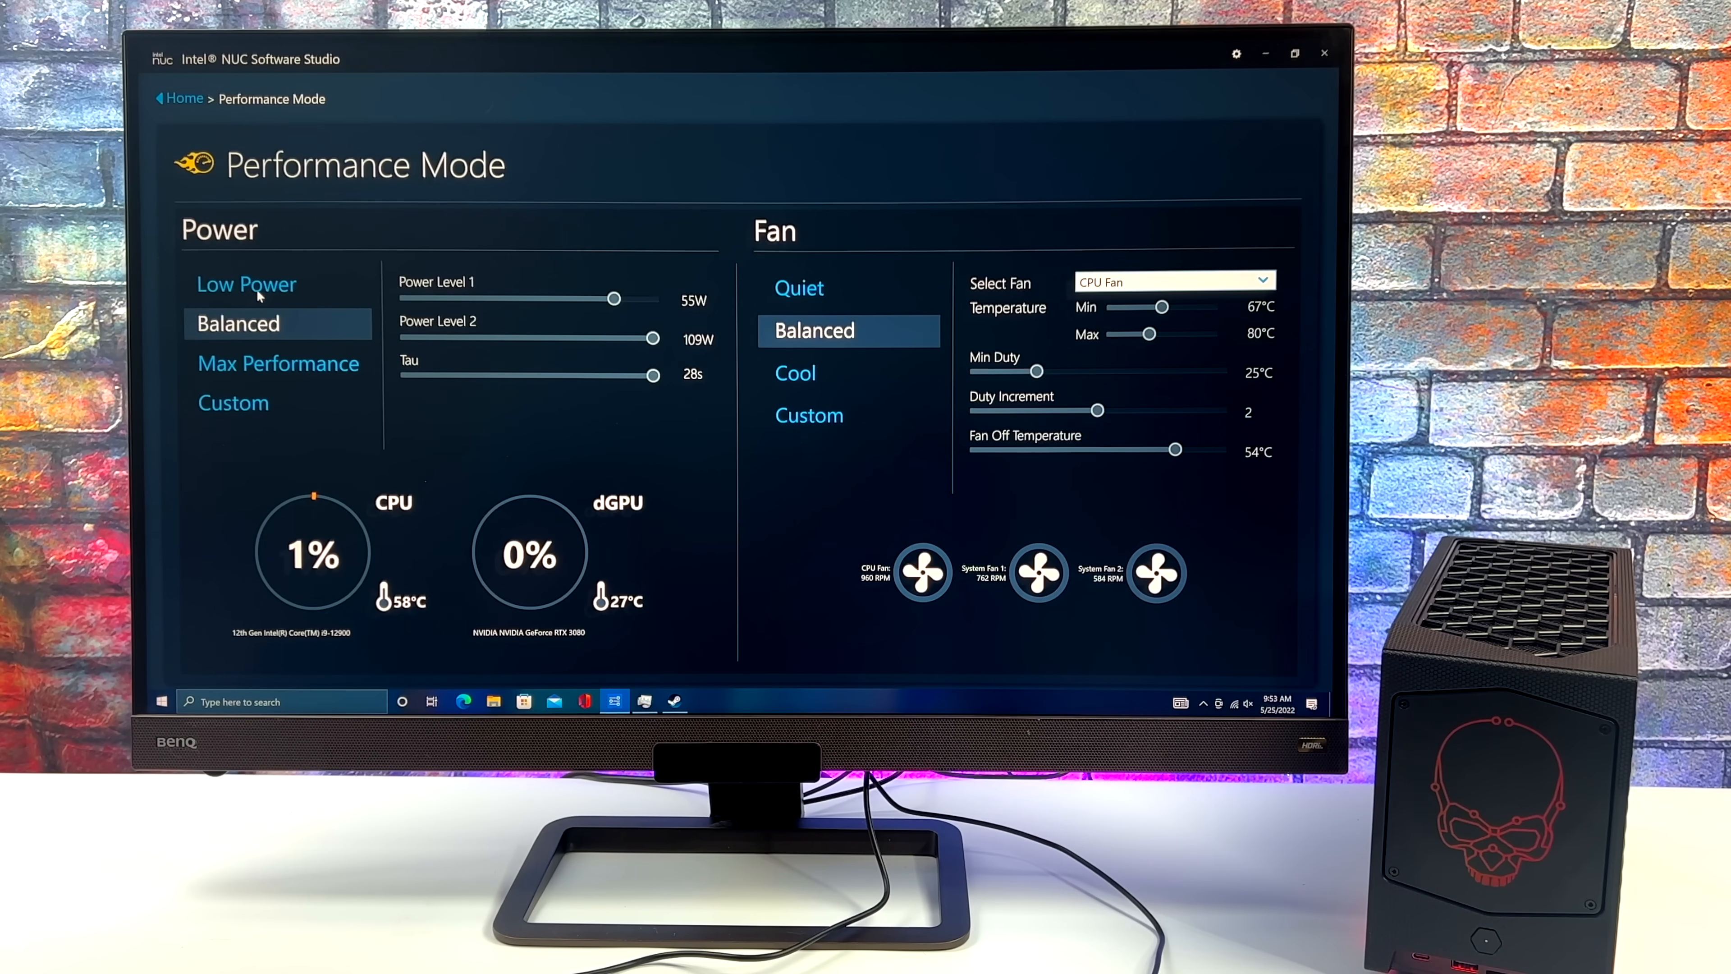
{"action": "left_click", "coordinate": [246, 284]}
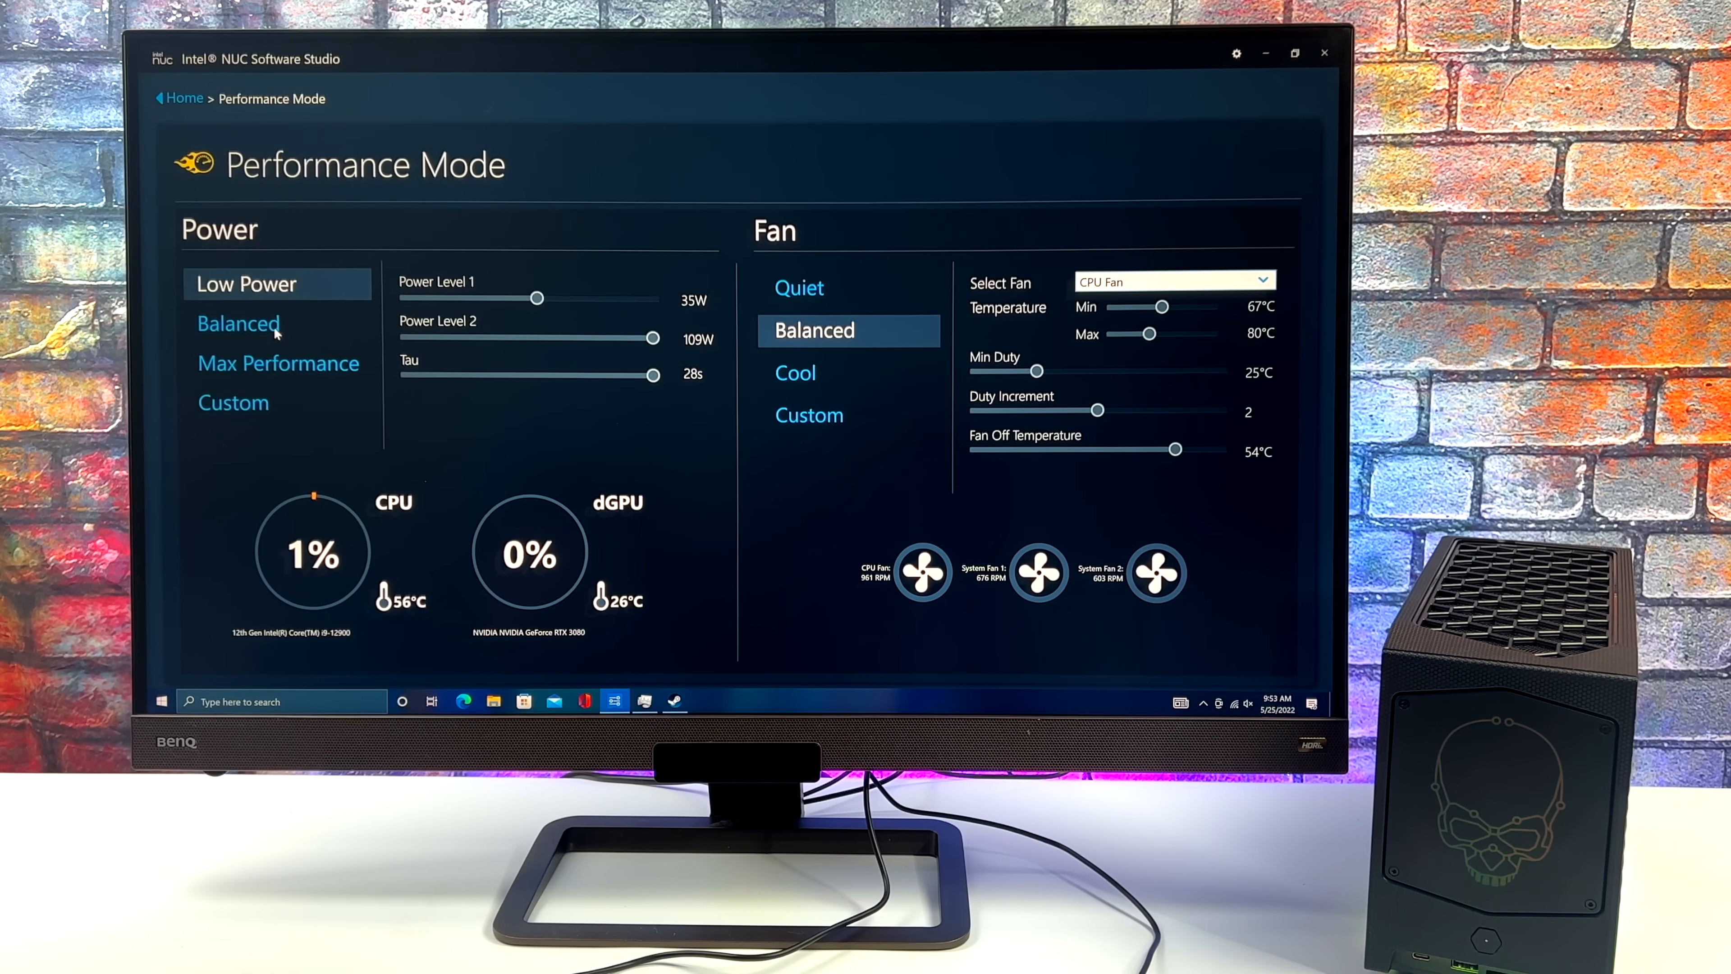
{"action": "left_click", "coordinate": [238, 323]}
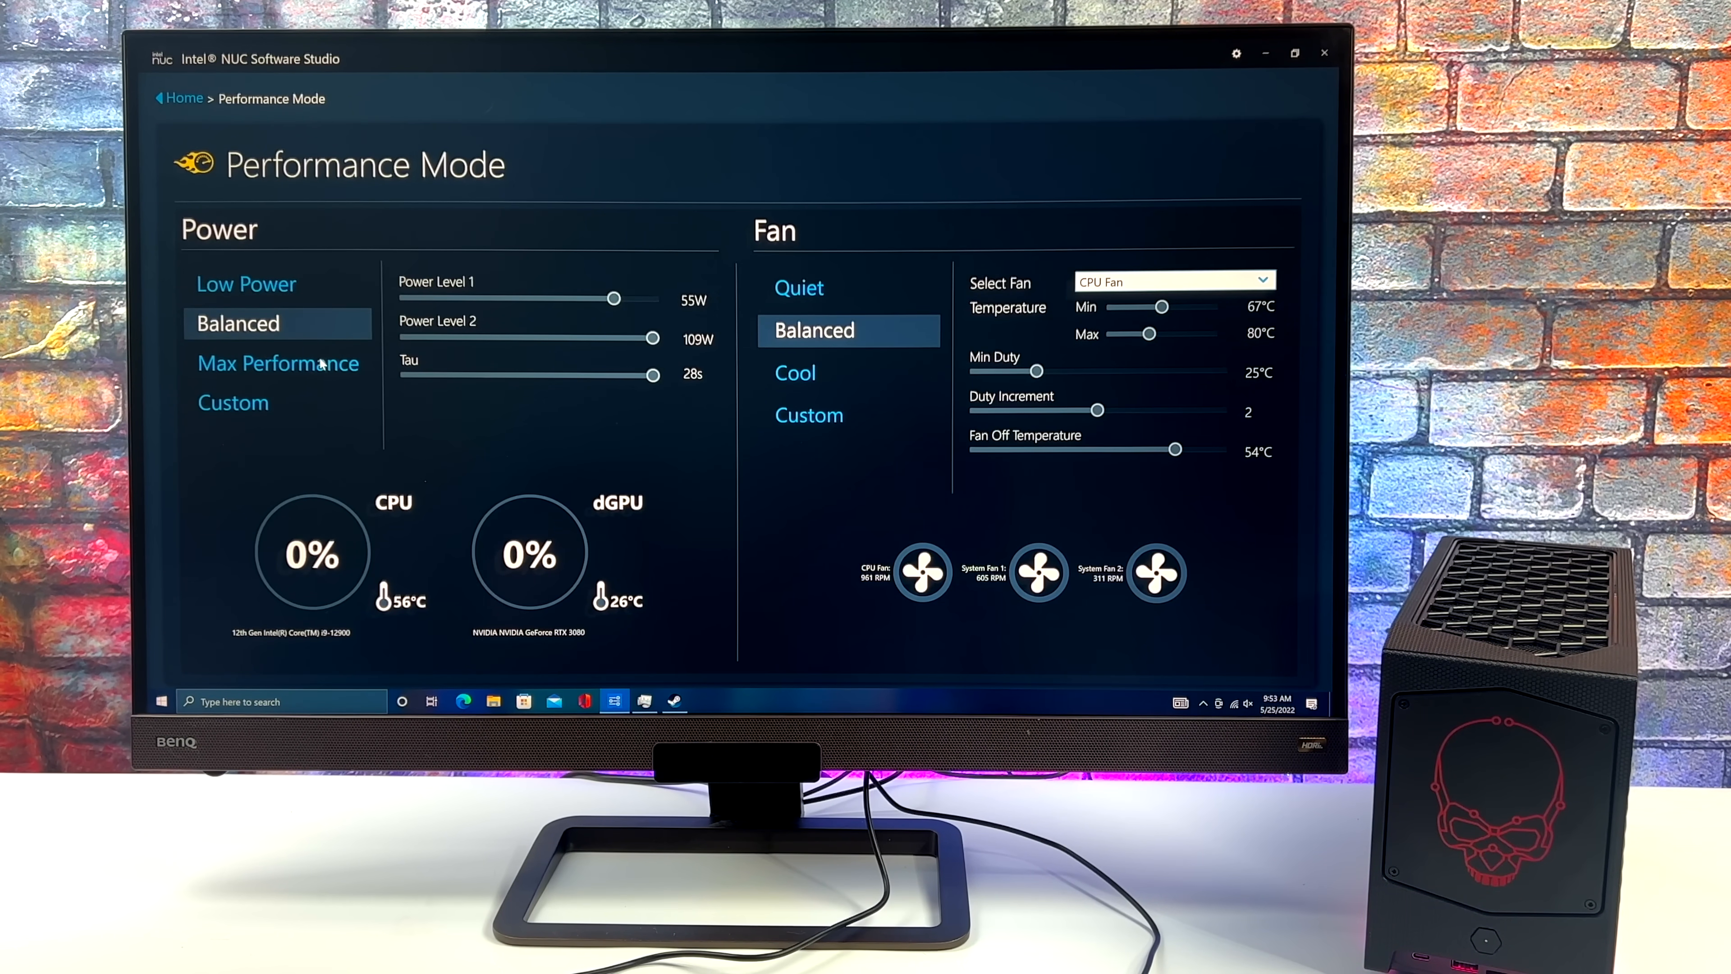
{"action": "left_click", "coordinate": [277, 362]}
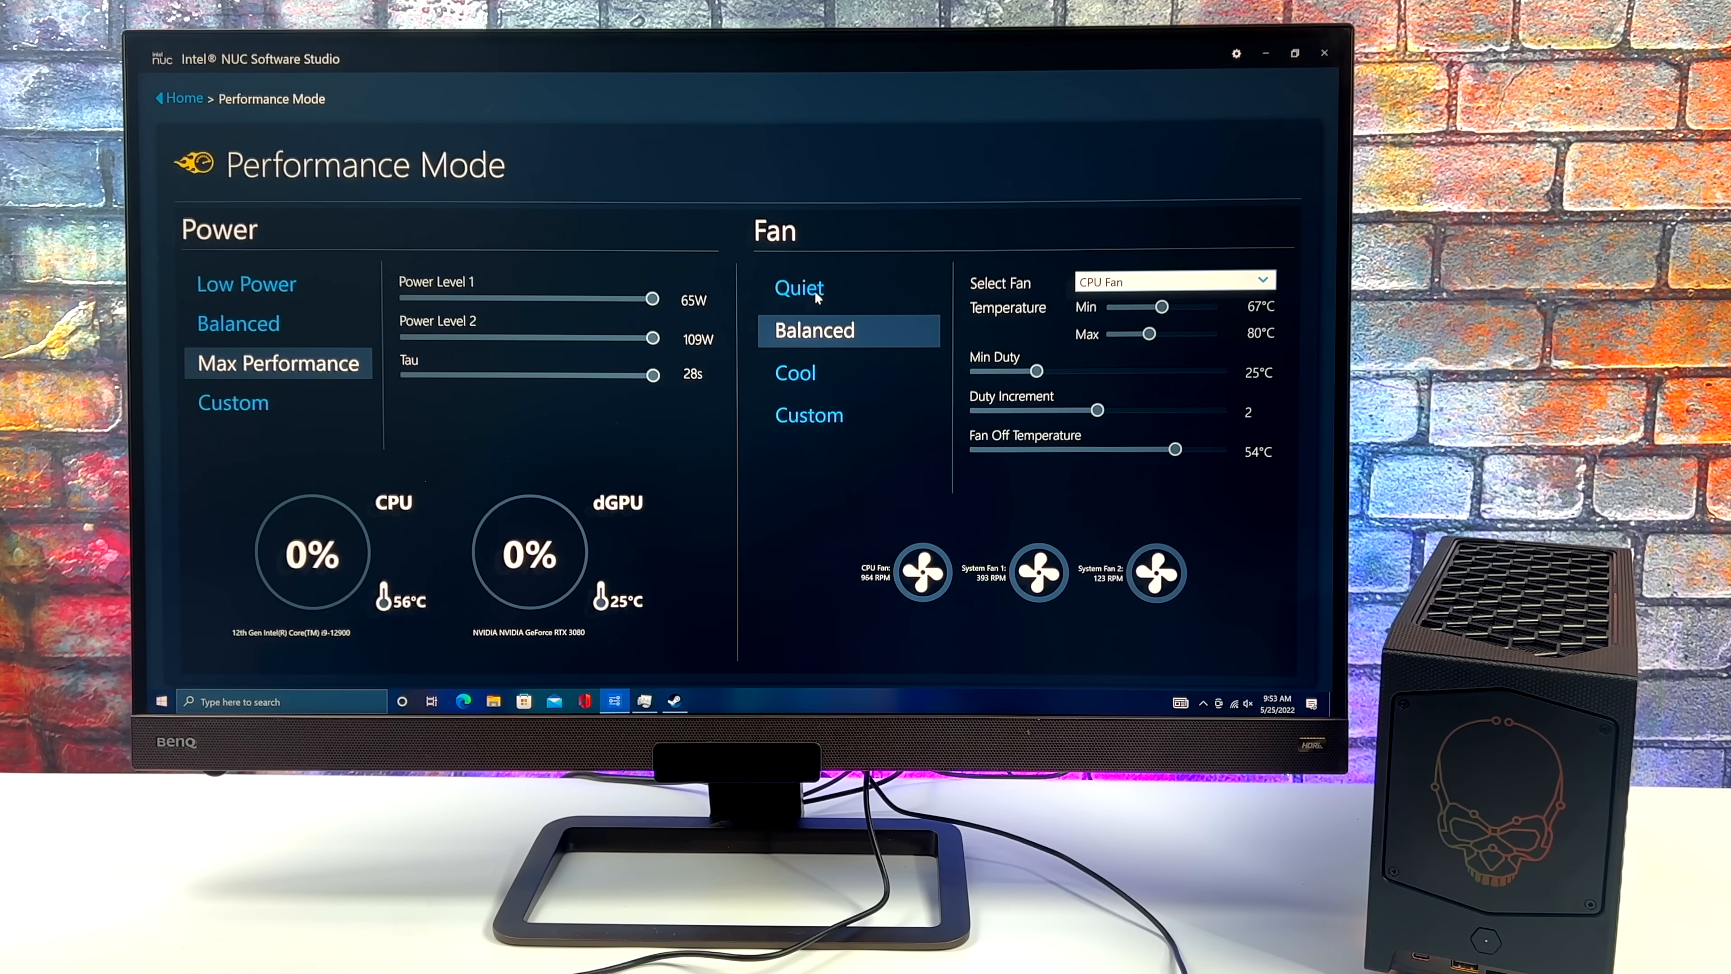
Step: Set the fan profile to Quiet, then to Cool
{"action": "left_click", "coordinate": [798, 287]}
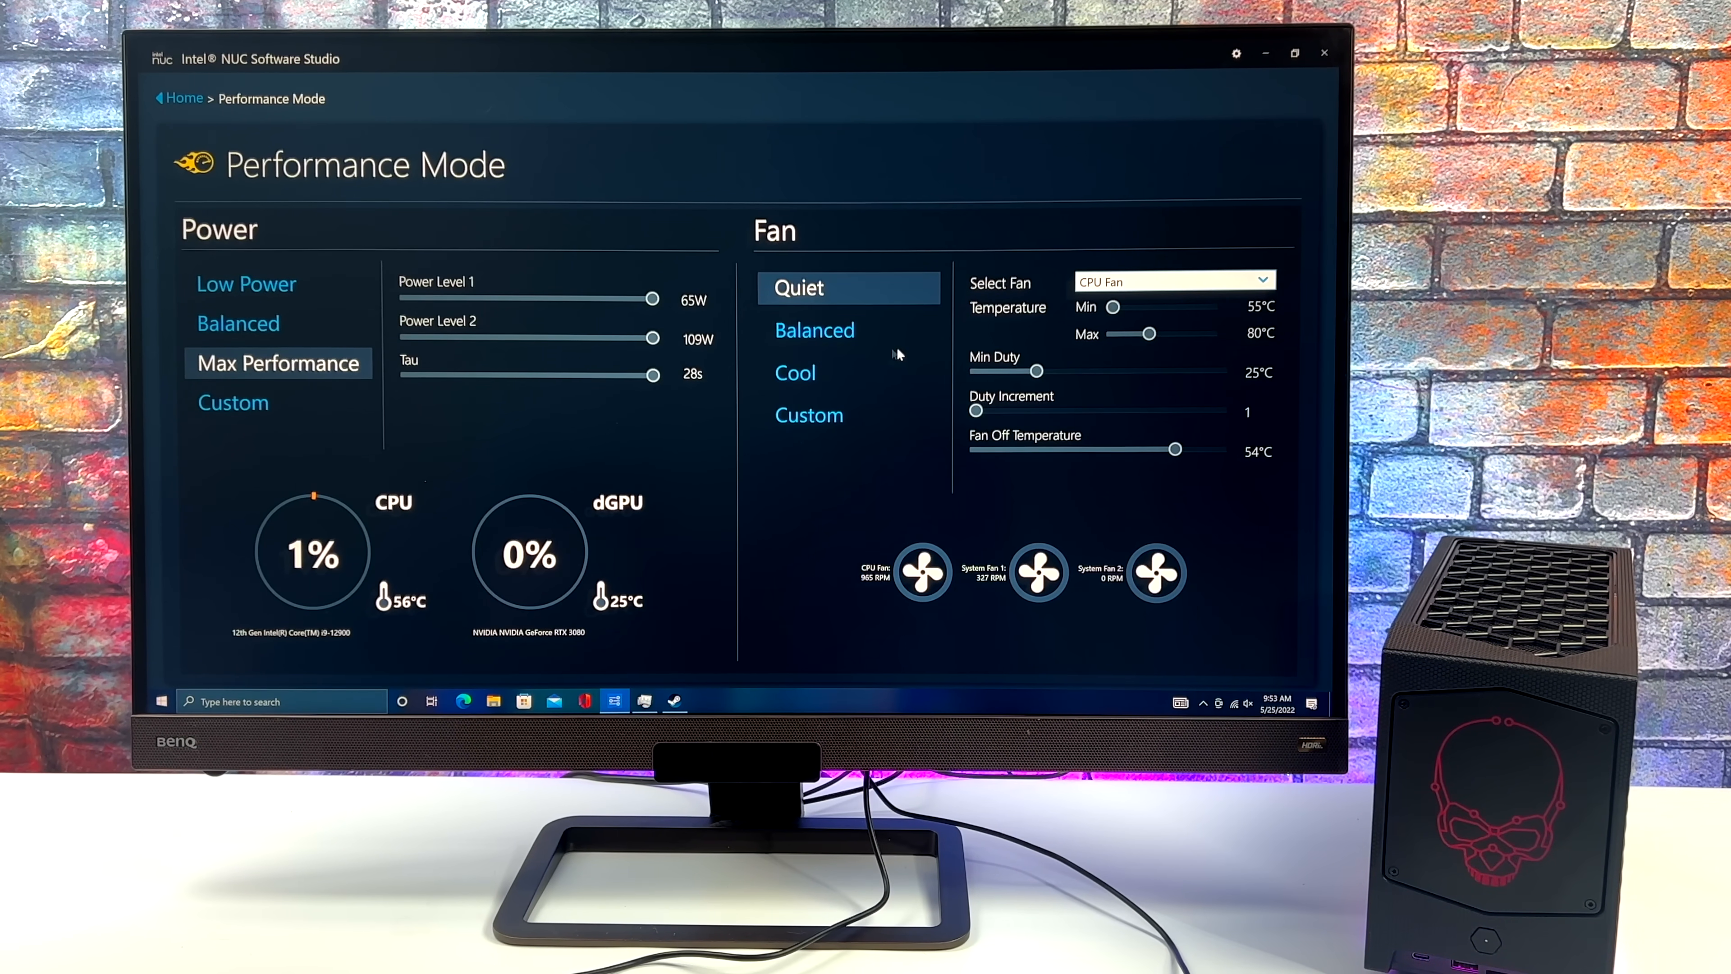
{"action": "left_click", "coordinate": [795, 373]}
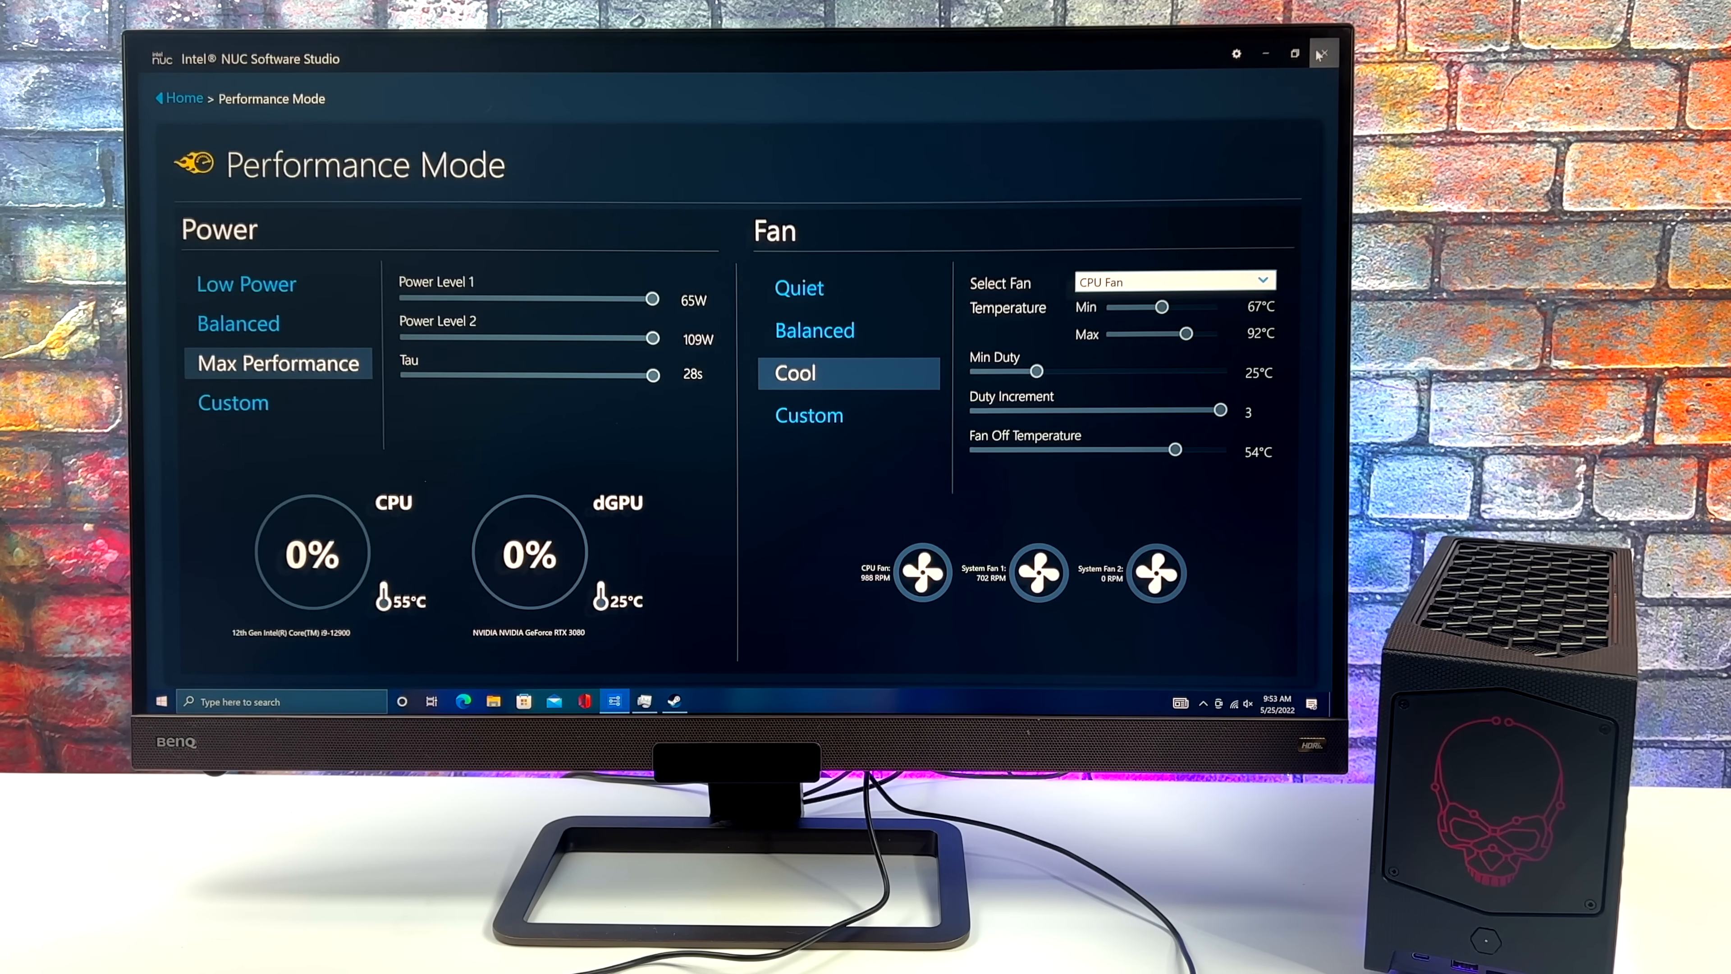
Step: Close NUC Software Studio and bring up the Steam library
{"action": "left_click", "coordinate": [1320, 53]}
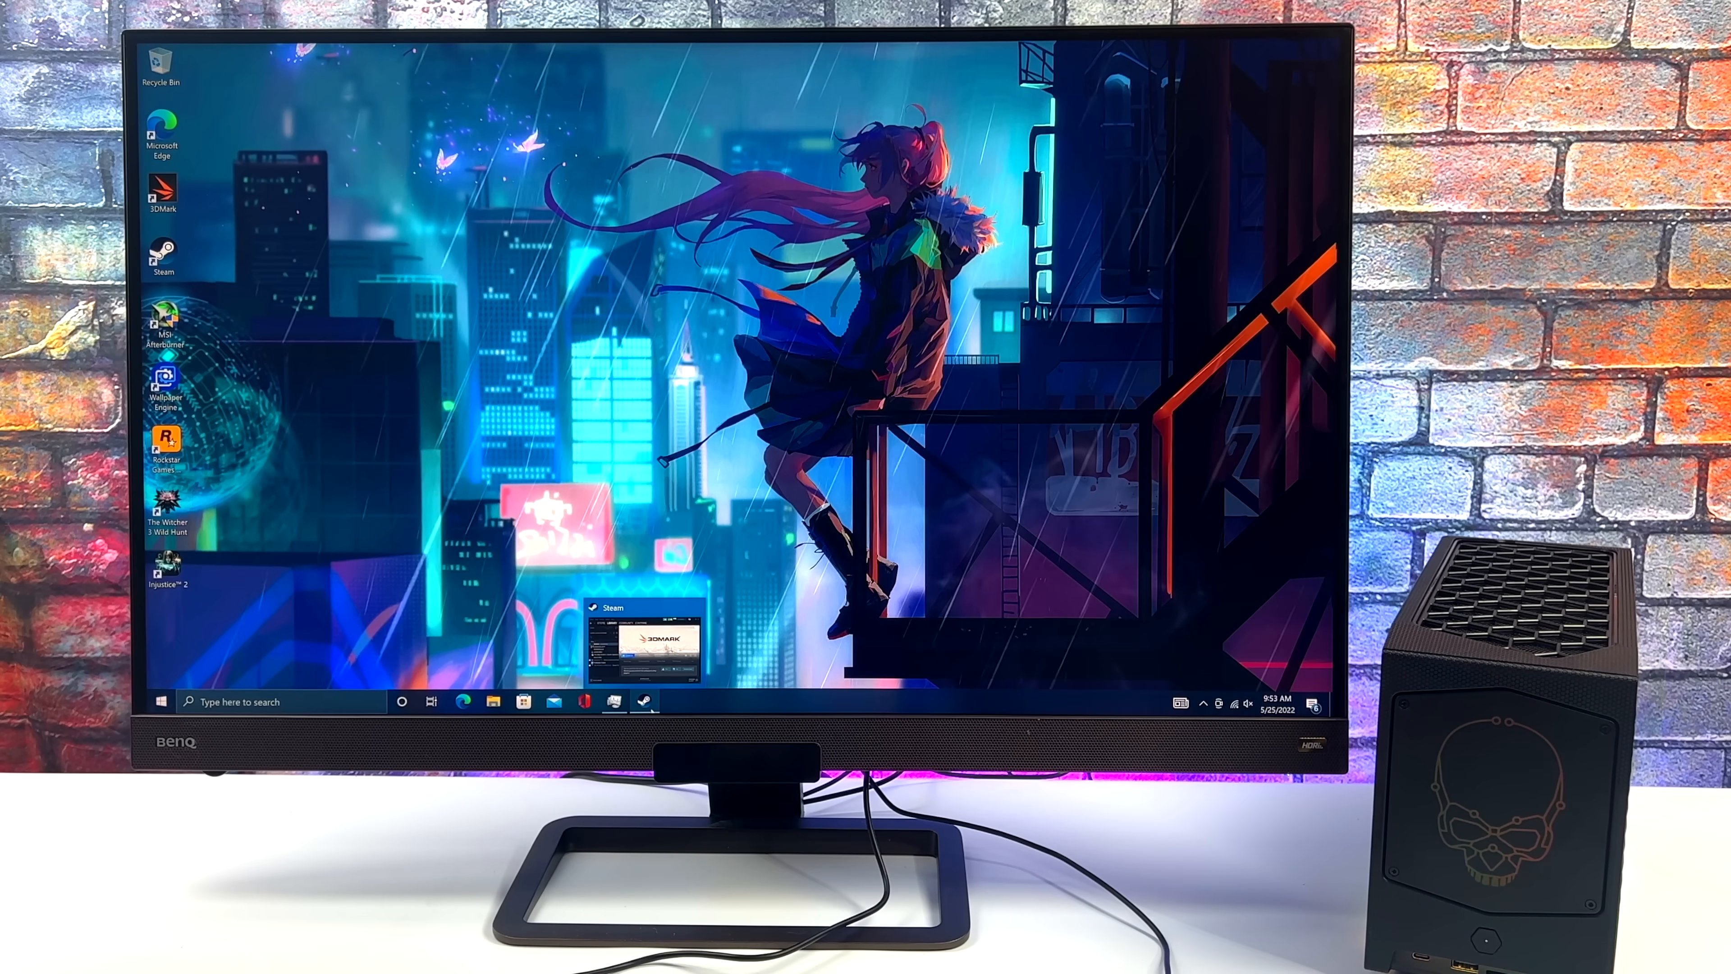
{"action": "left_click", "coordinate": [645, 638]}
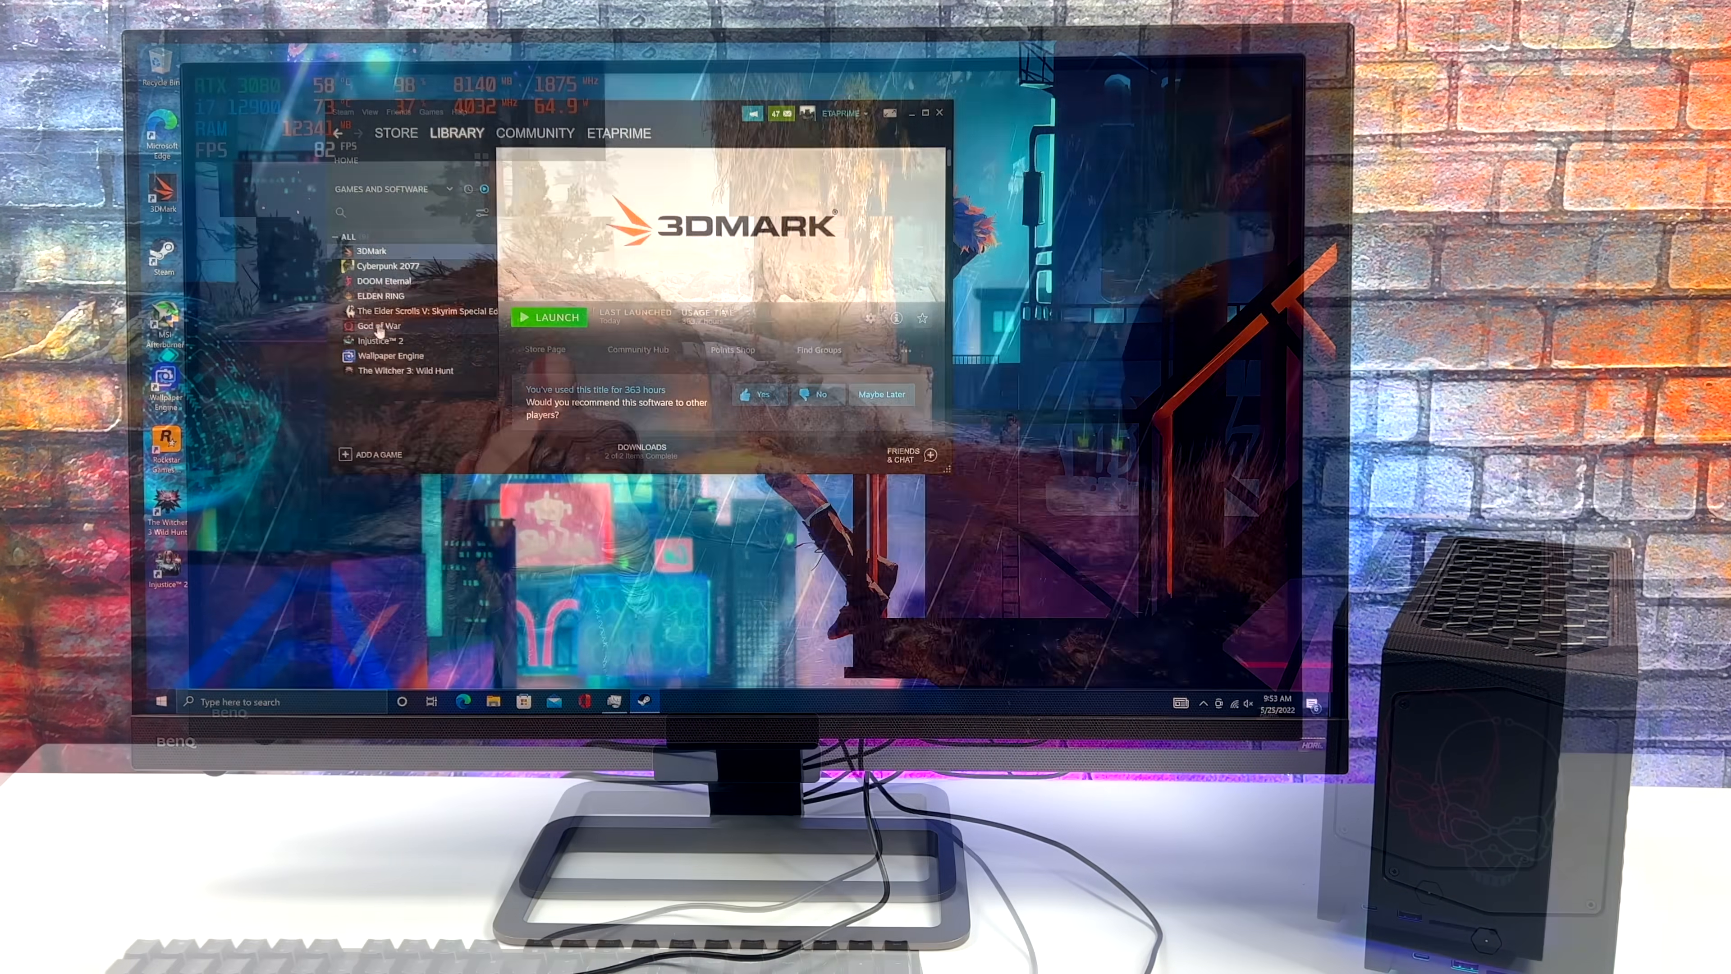
Step: Launch God of War and bring up its Display settings showing 3840 x 2160 output
{"action": "left_click", "coordinate": [550, 316]}
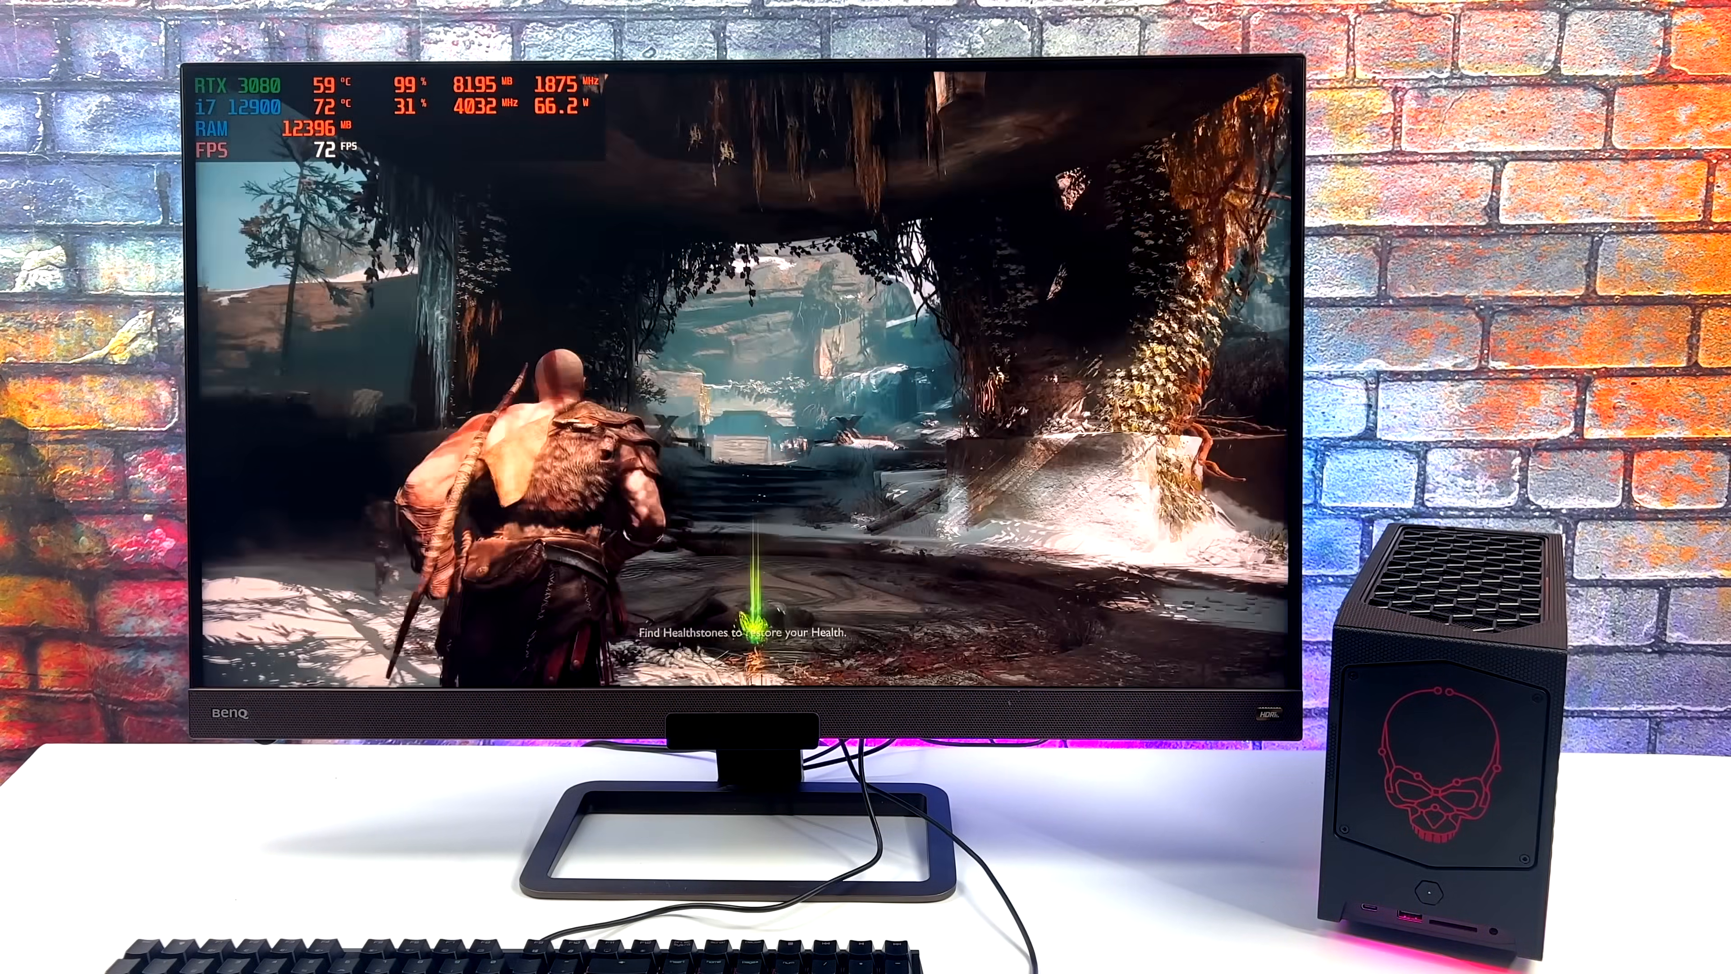
{"action": "key", "text": "Escape"}
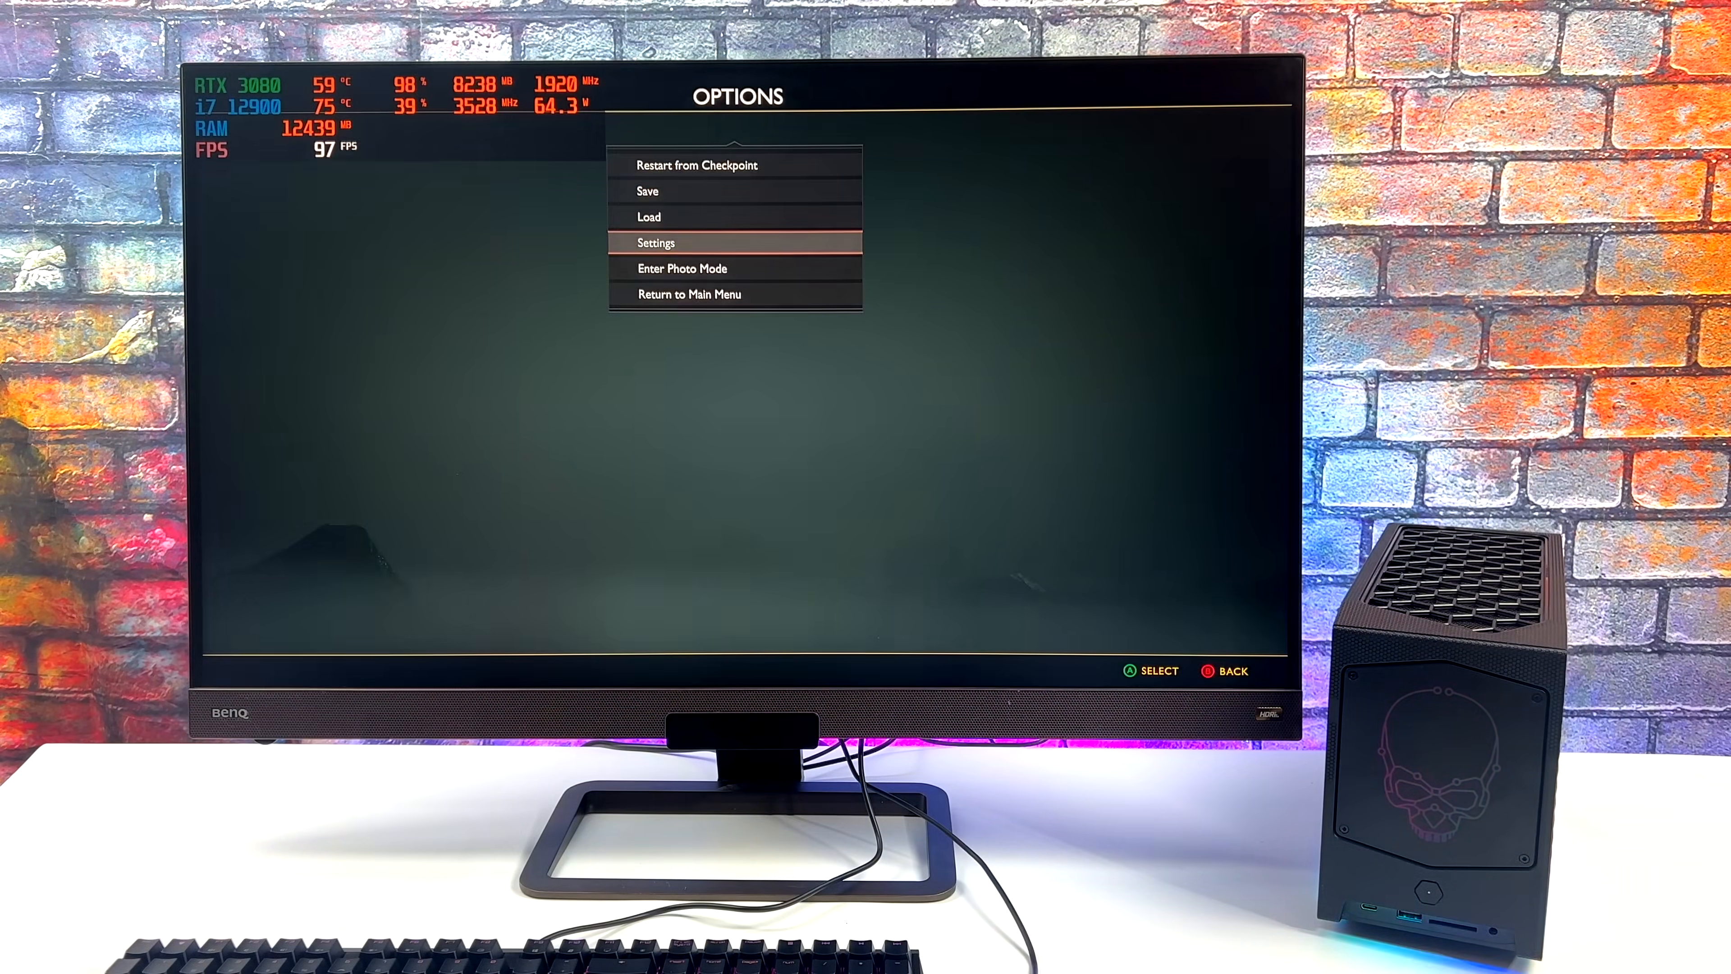
{"action": "left_click", "coordinate": [656, 242]}
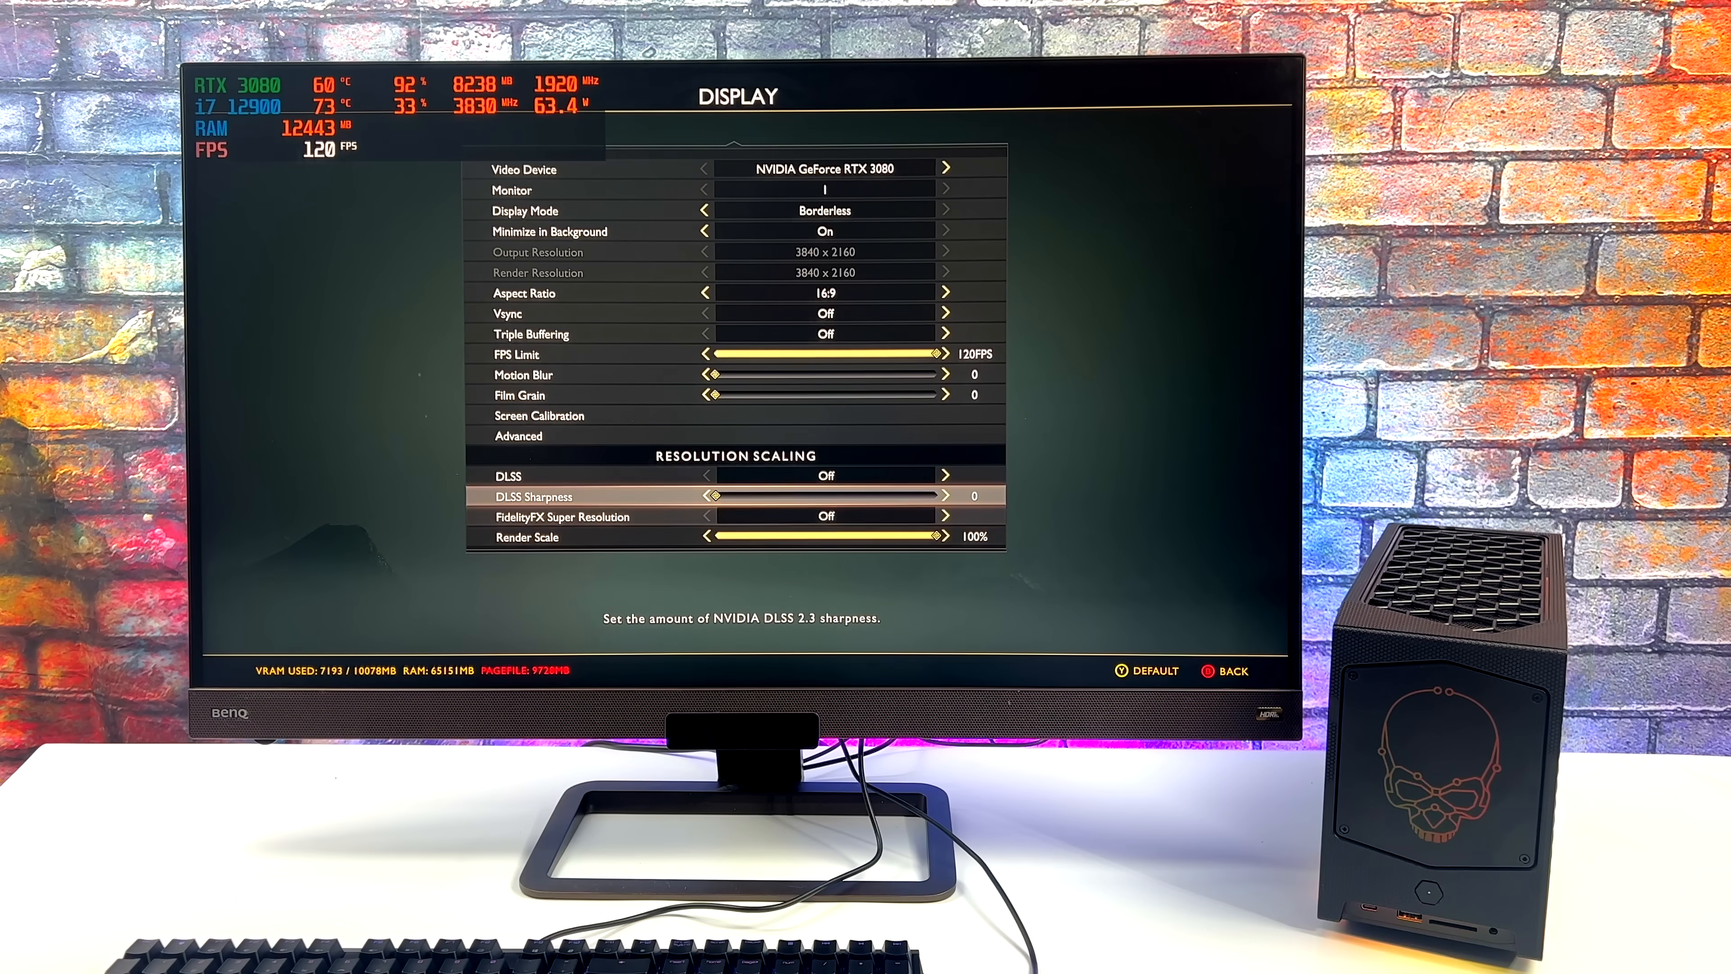